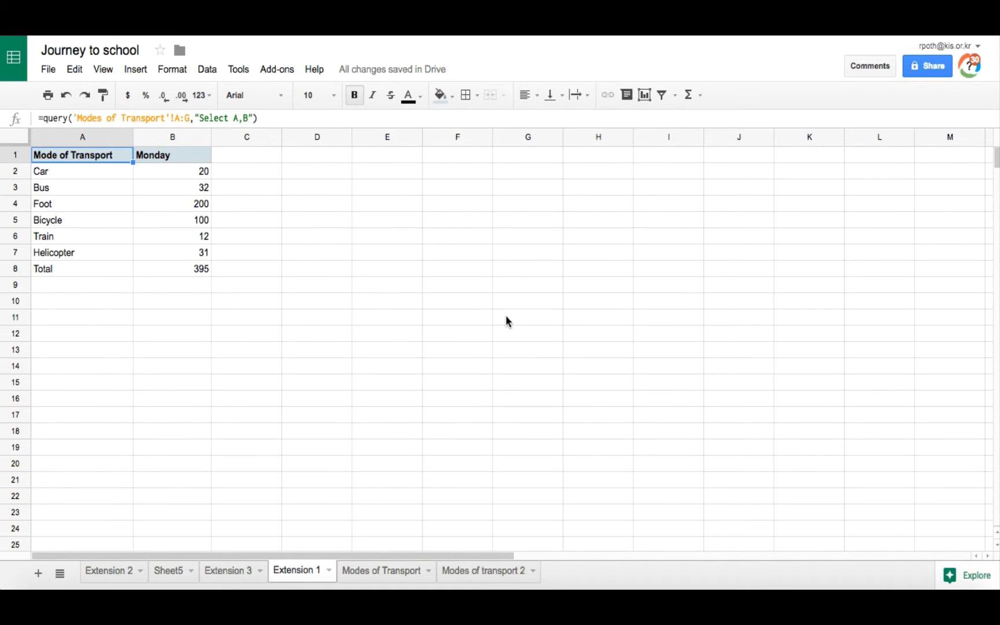
mouse_move(389, 577)
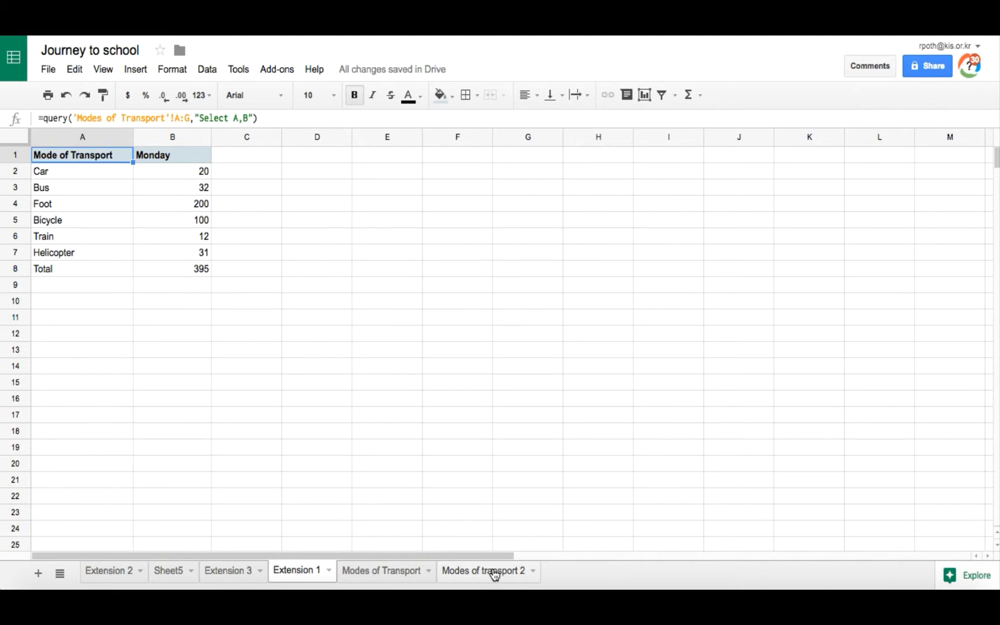
Step: Compare the two-column query sheet with the full weekly table sheet, ending on 'Modes of transport 2'
click(491, 570)
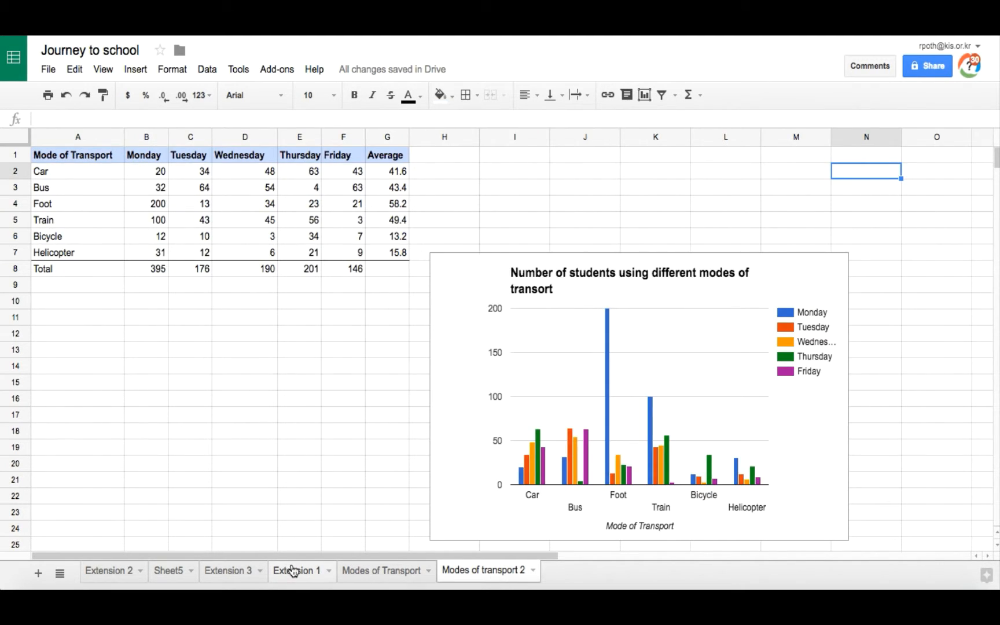
click(295, 571)
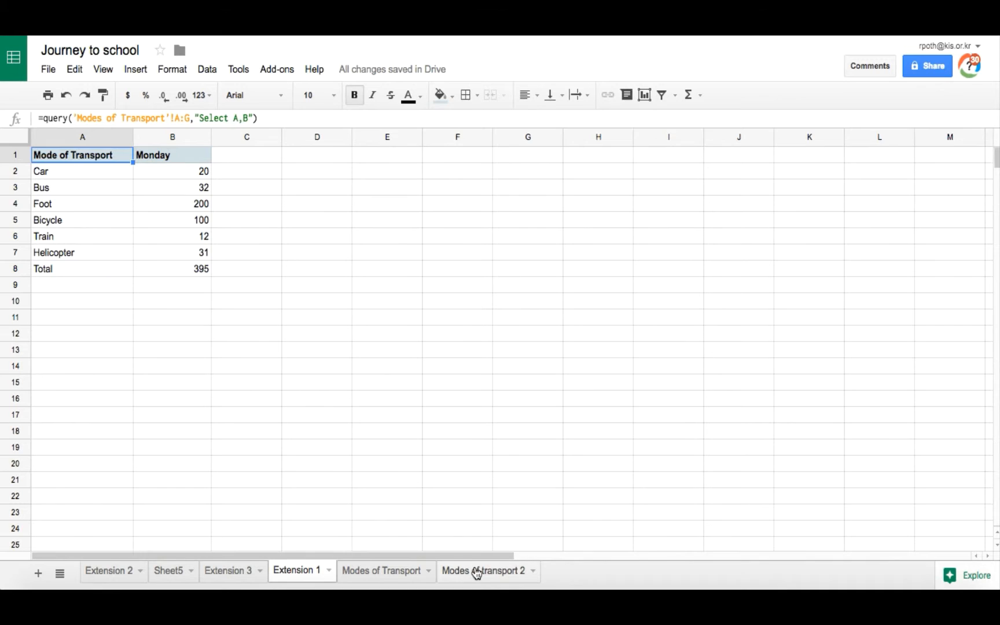
click(483, 570)
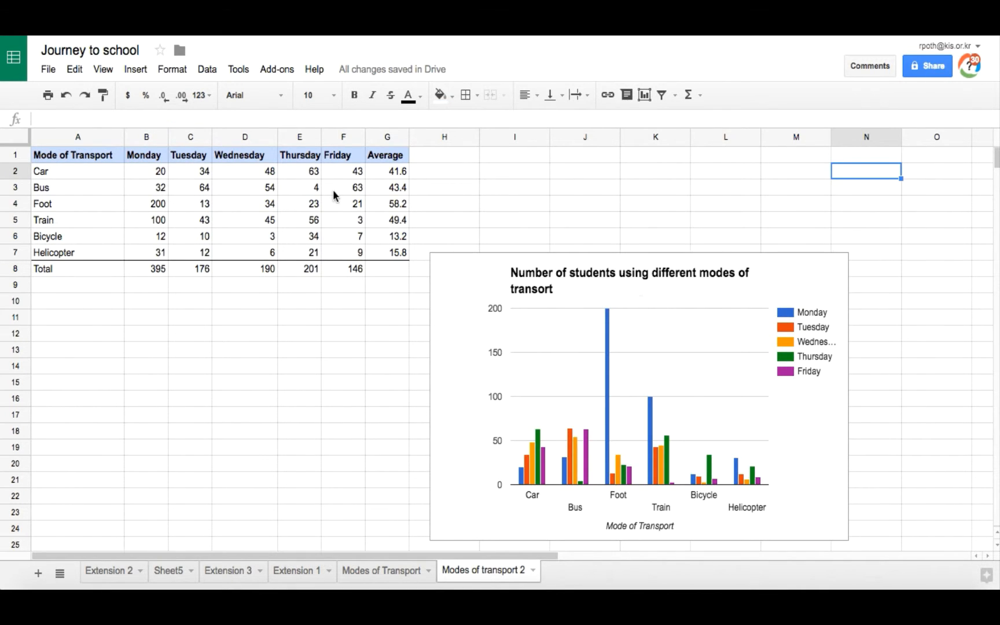
mouse_move(76, 602)
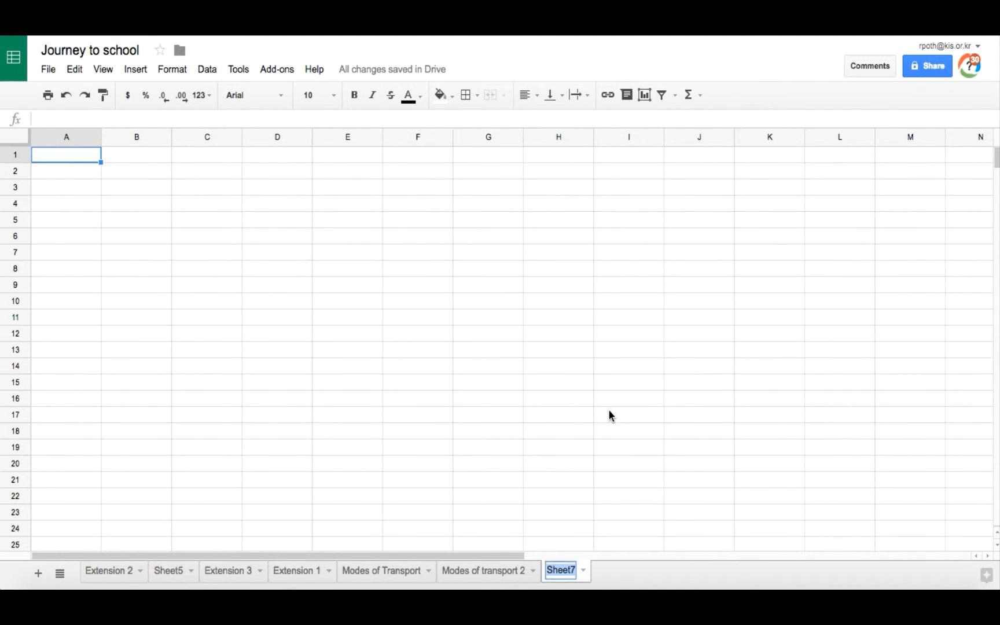
Step: Name the new blank sheet 'Ext 1'
text(Ext 1)
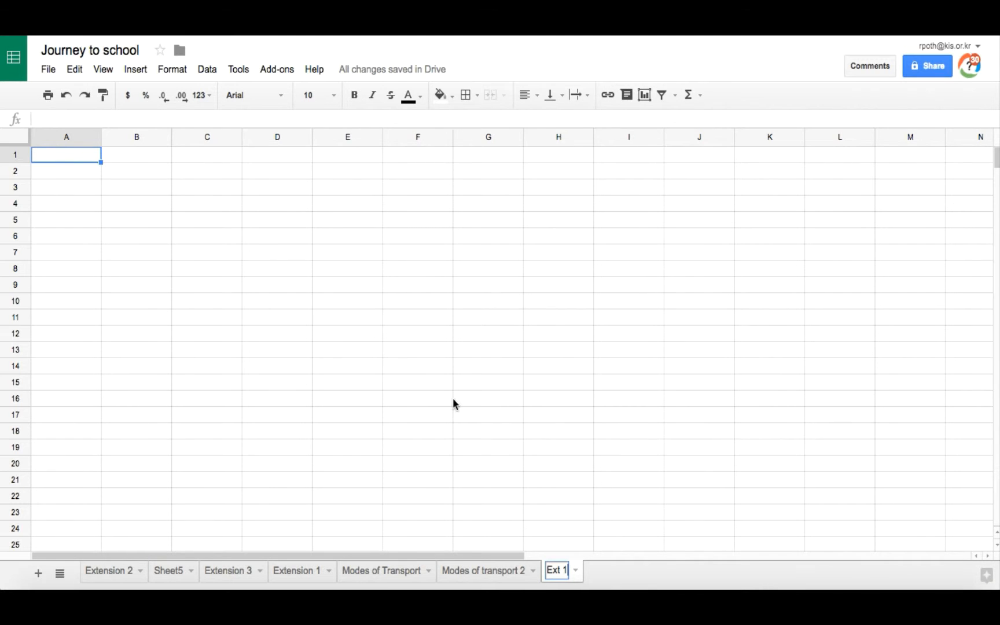
mouse_move(474, 395)
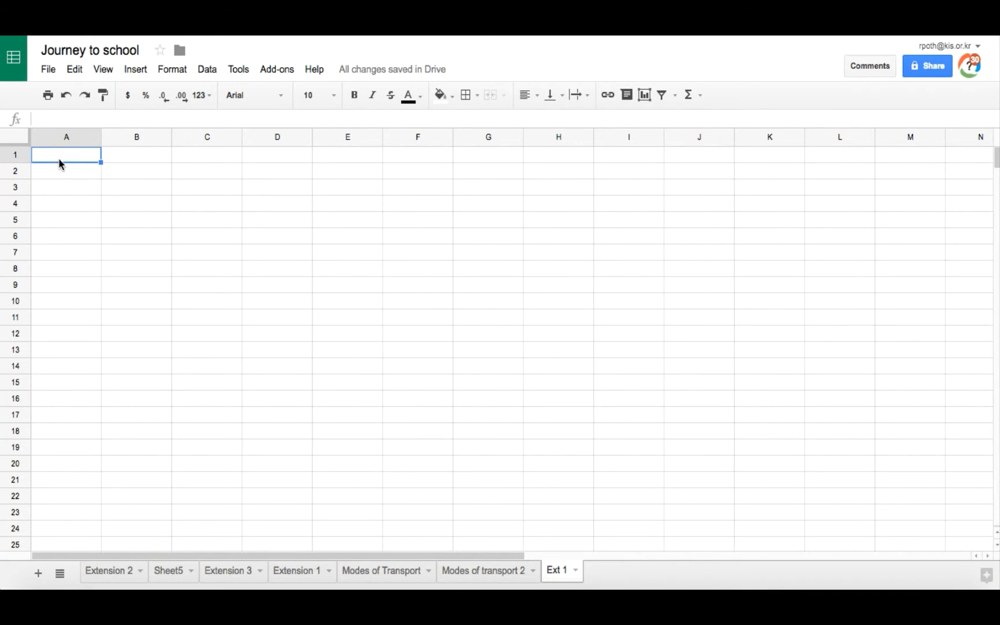
click(313, 69)
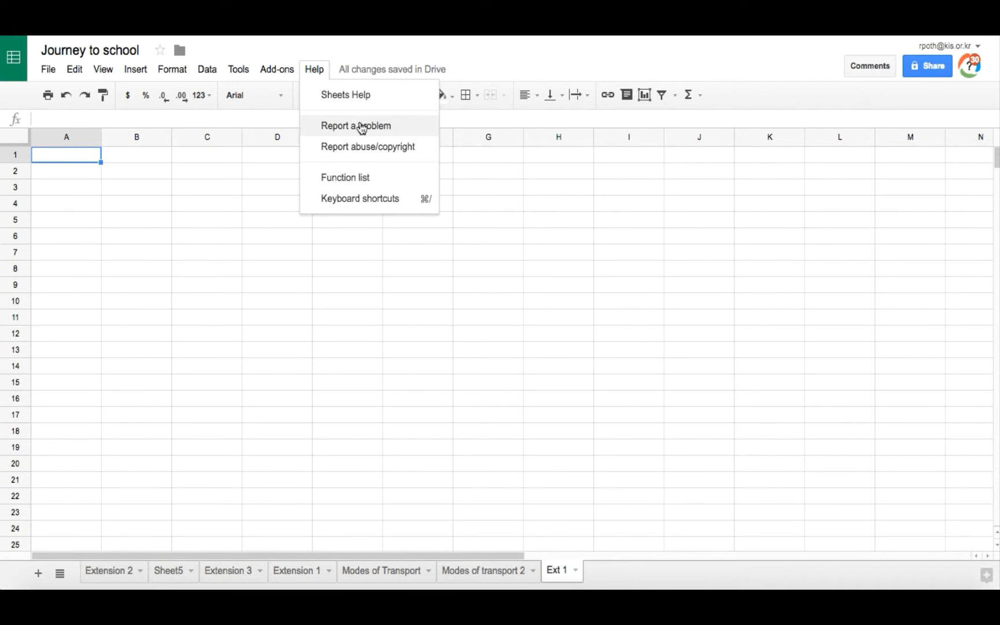
mouse_move(366, 111)
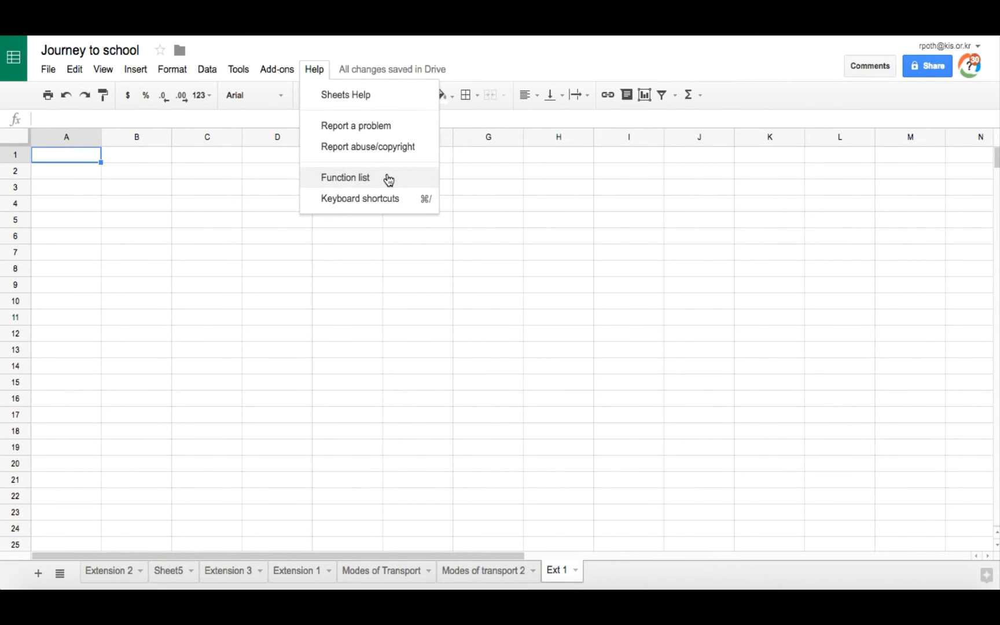
click(345, 178)
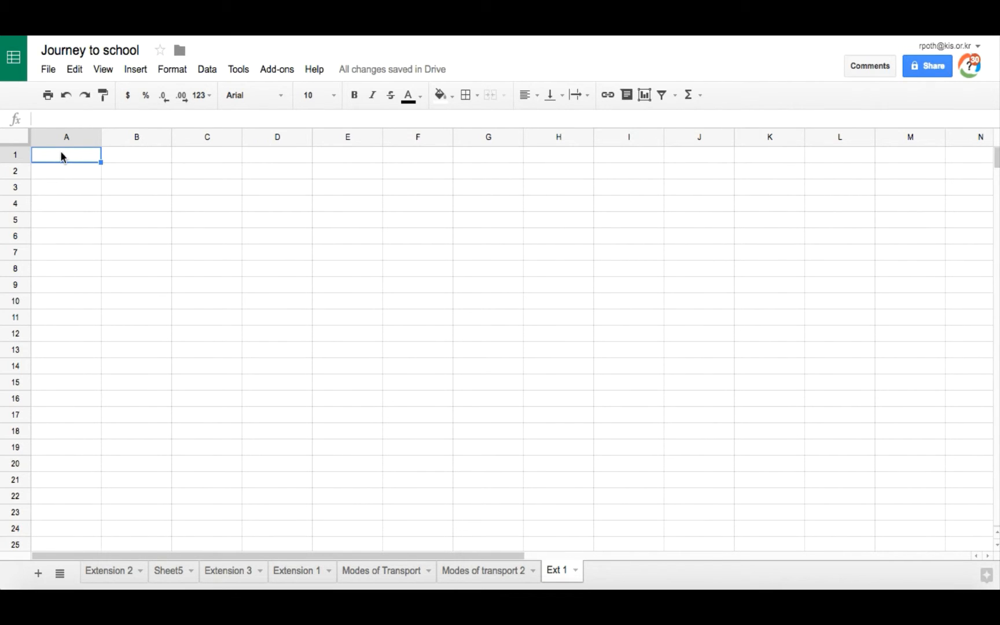
Step: Begin '=query(' in A1 of Ext 1 with the QUERY argument help expanded
text(=)
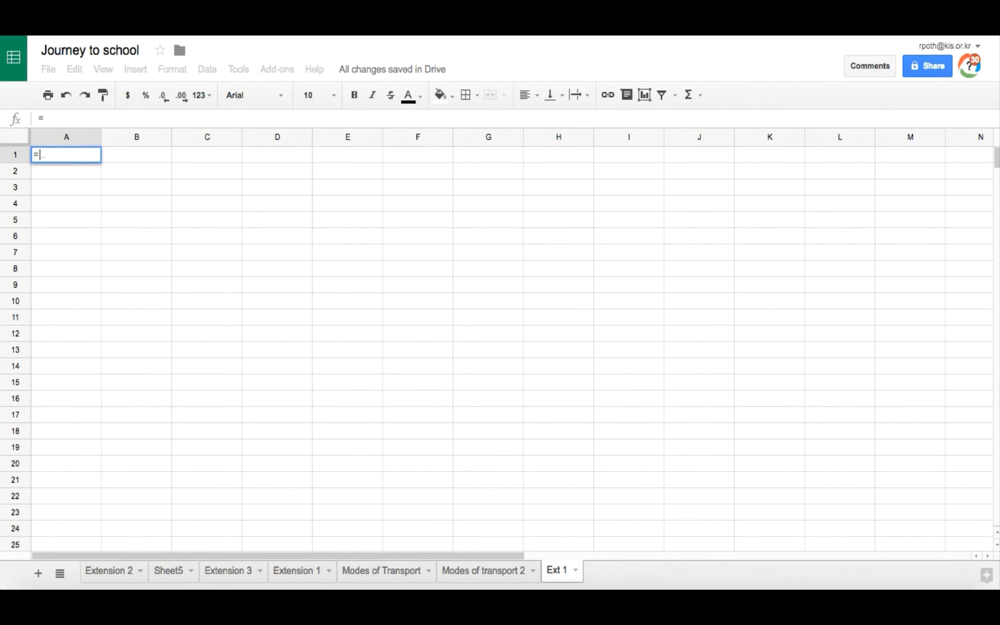
text(query)
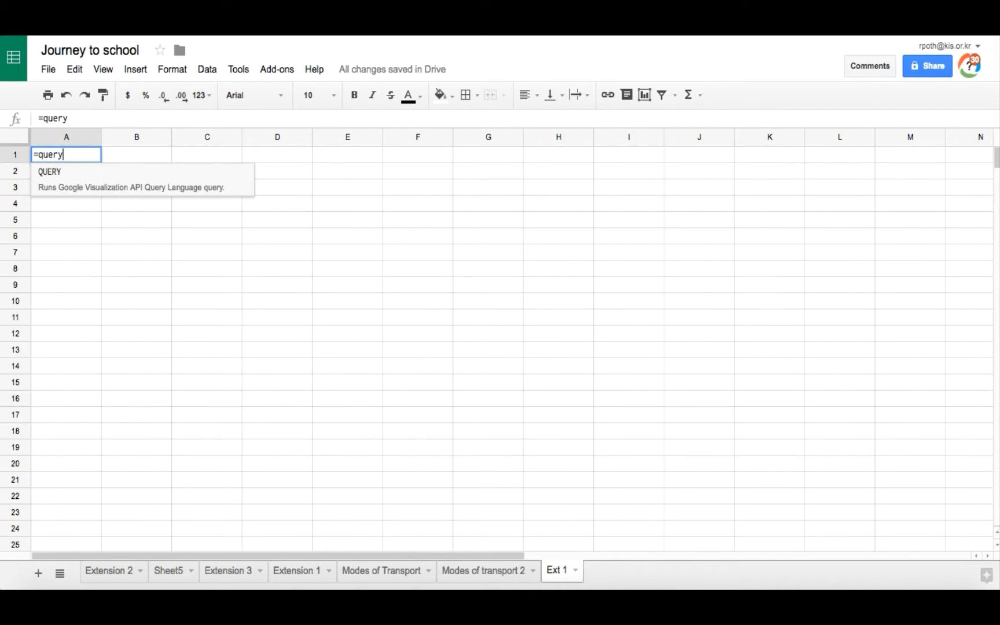
text(()
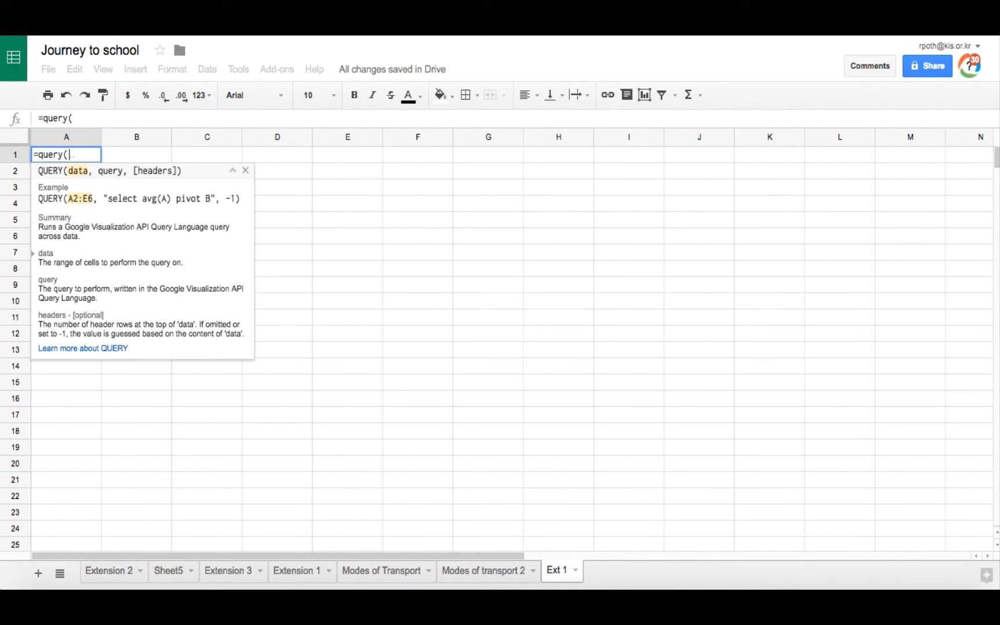
mouse_move(72, 186)
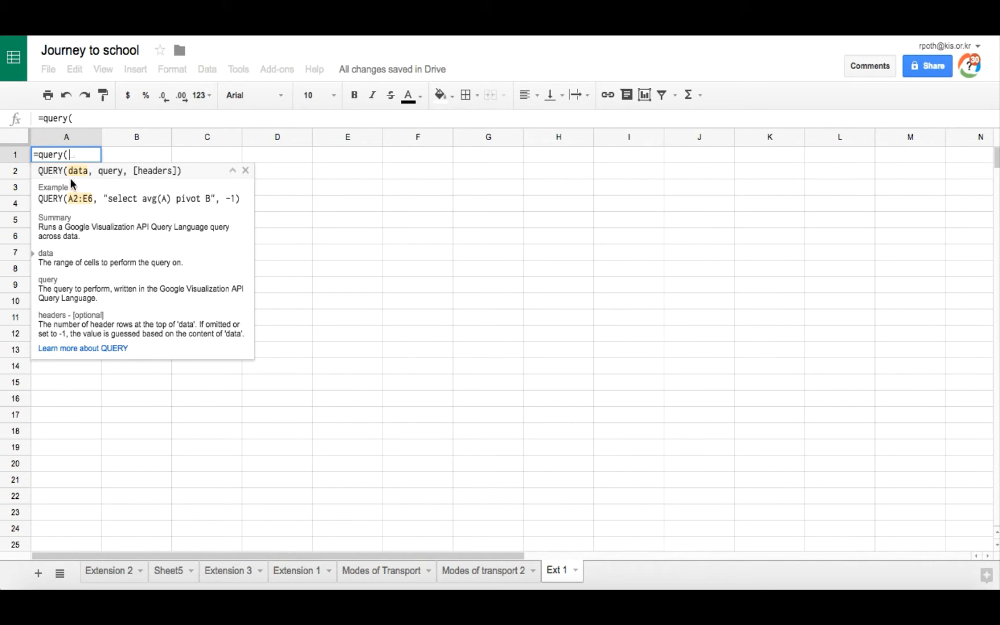
mouse_move(41, 210)
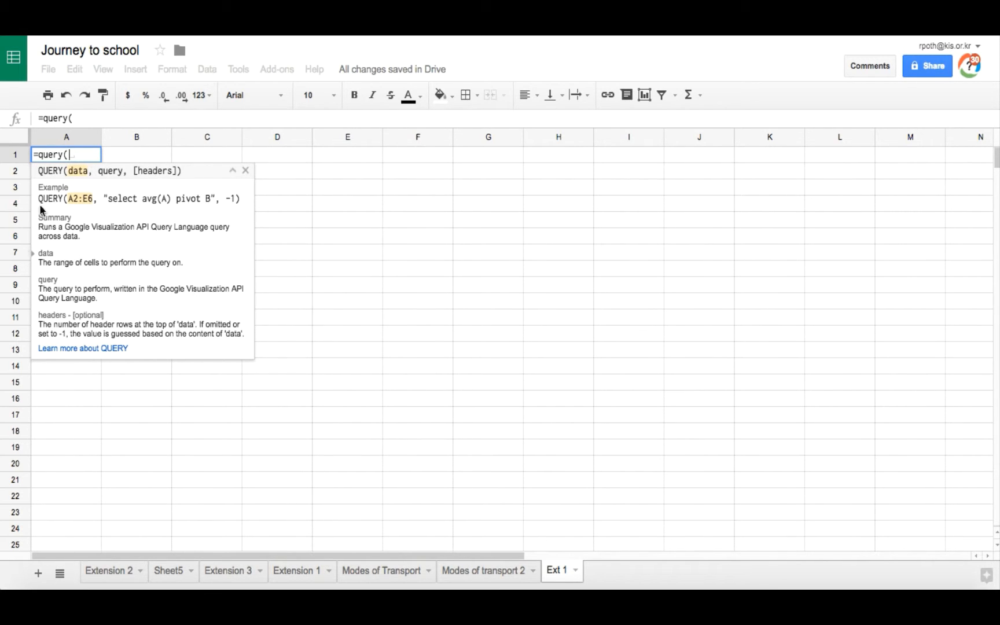
mouse_move(177, 199)
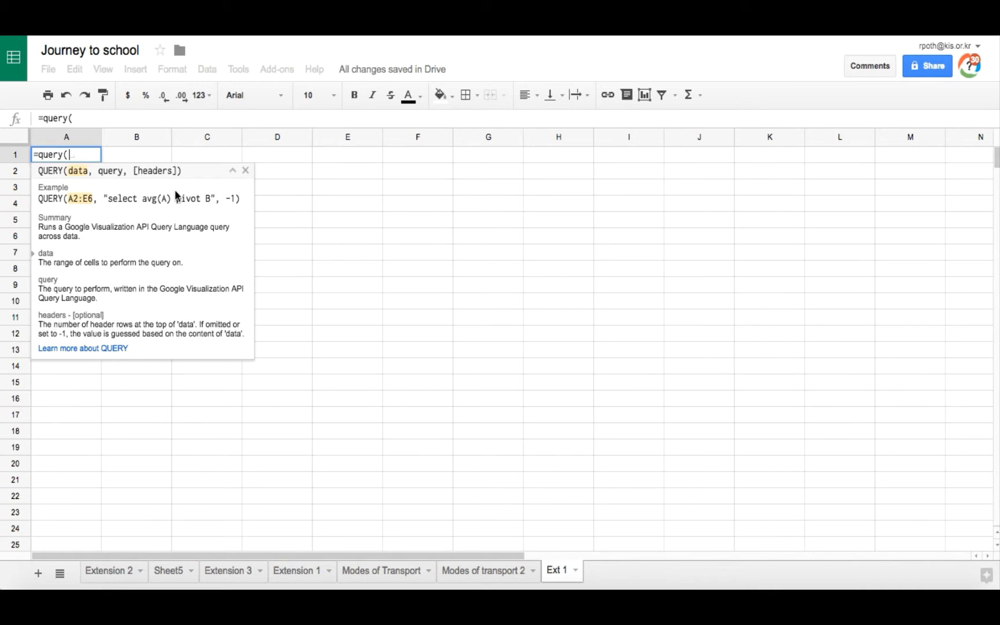
click(232, 171)
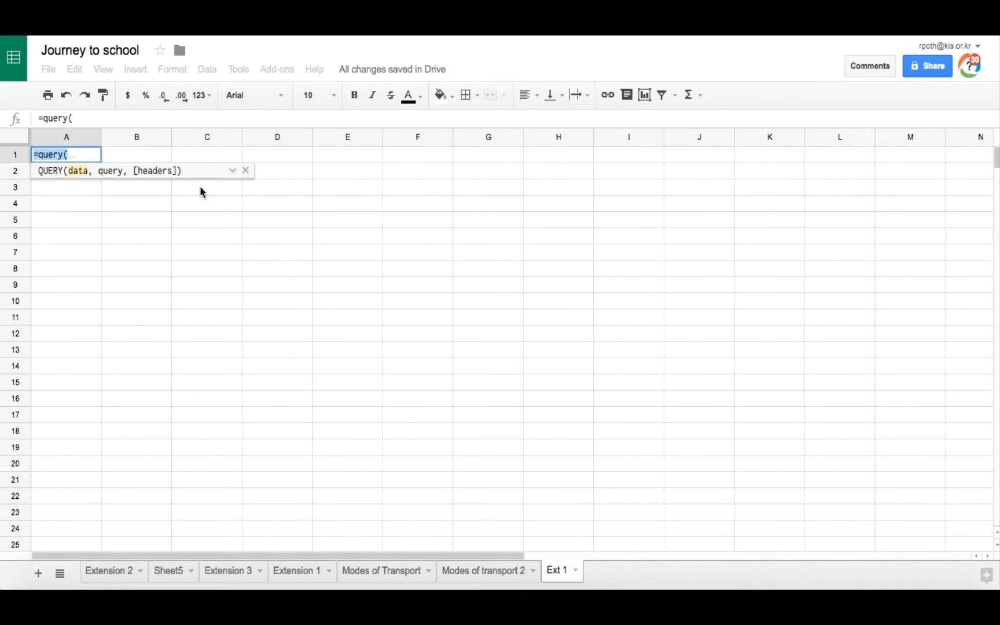
mouse_move(275, 164)
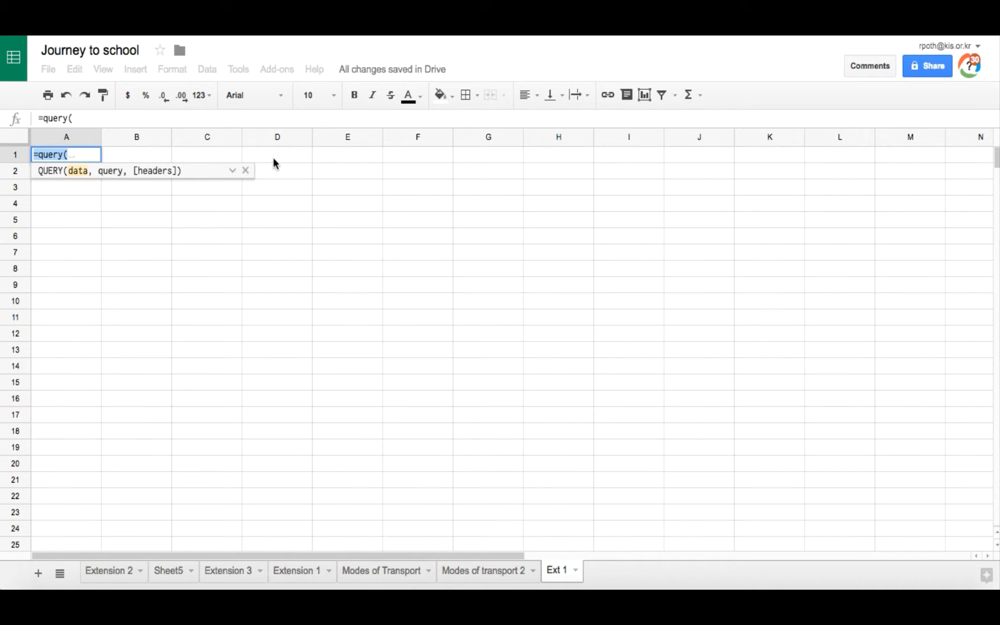
click(232, 171)
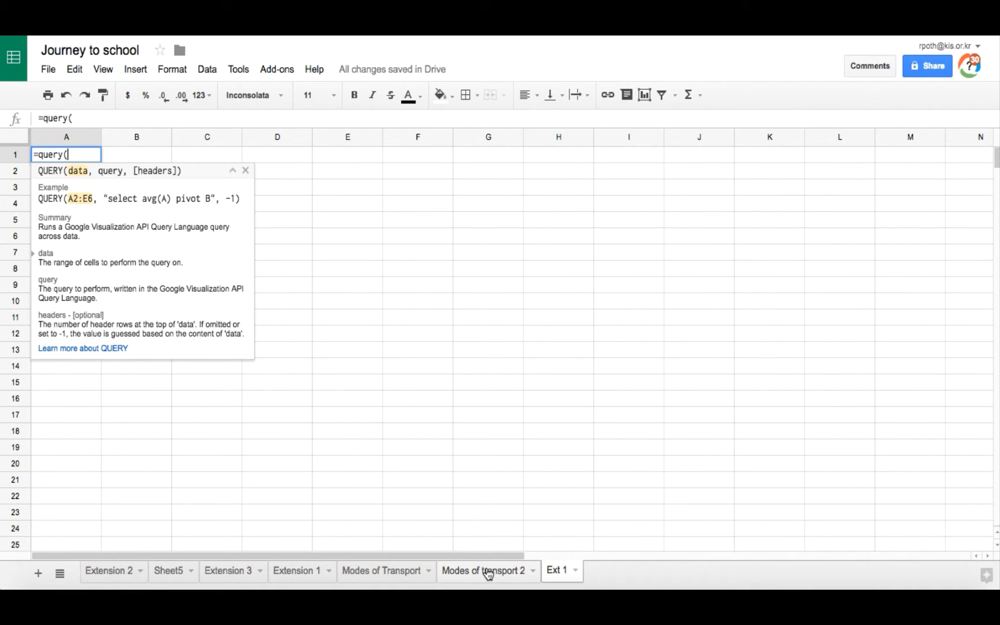
Step: Reference 'Modes of transport 2'!A:G as the range and begin the query text "select A
click(482, 570)
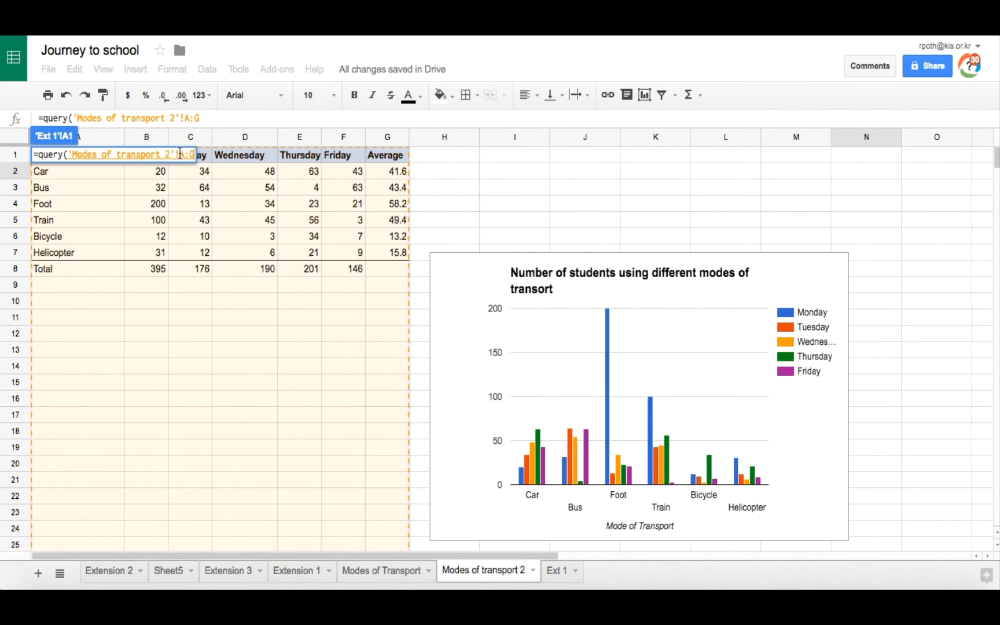
mouse_move(203, 161)
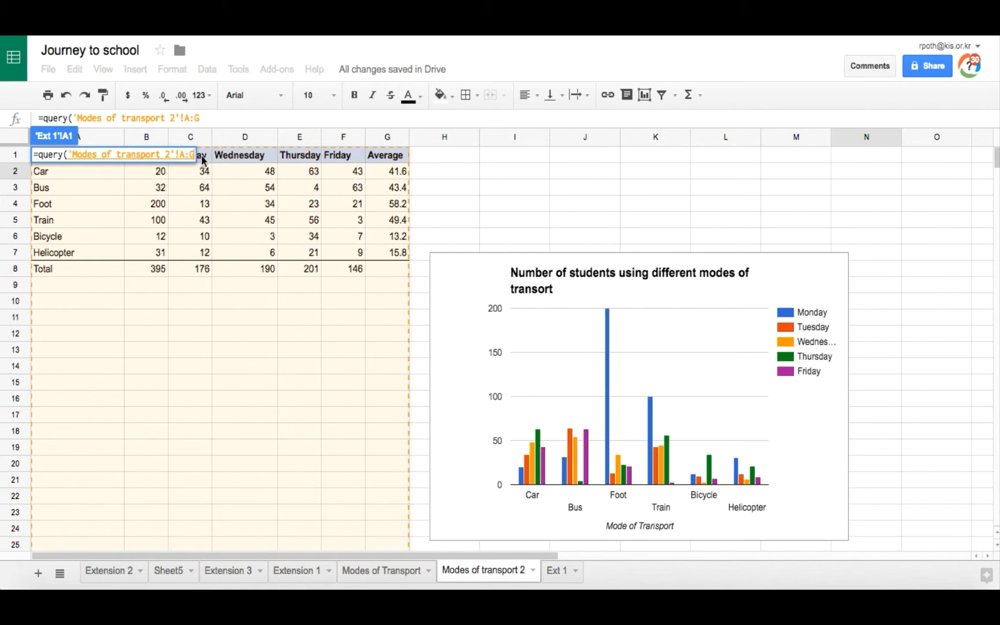
text(,)
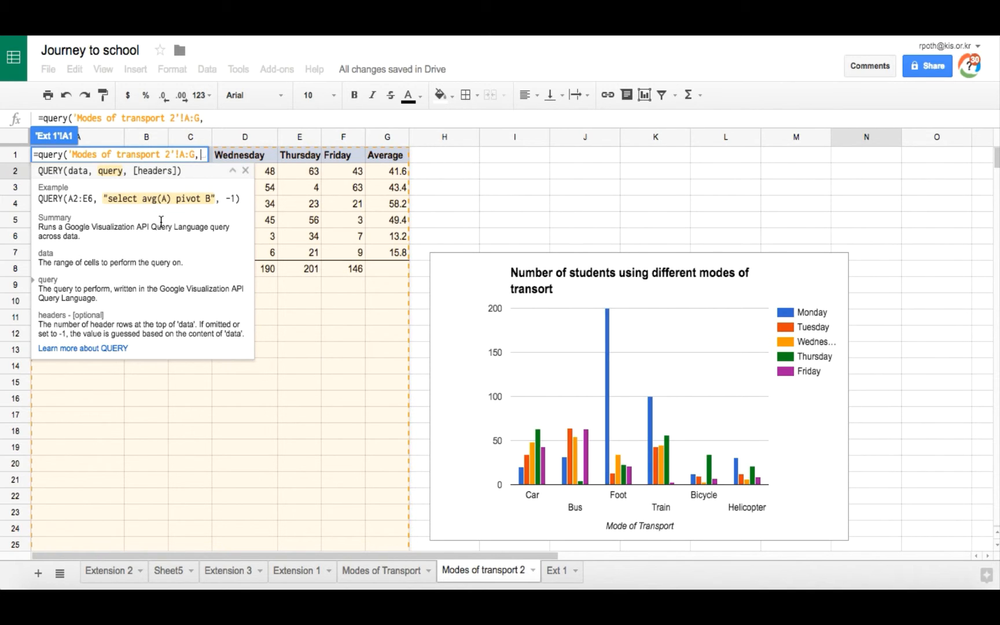
text(")
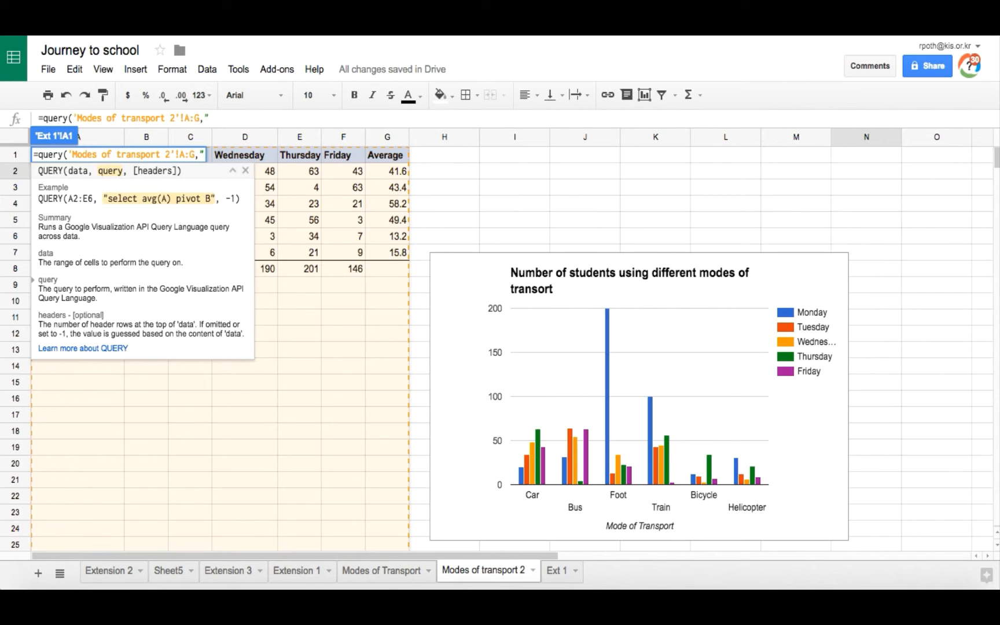
text(s)
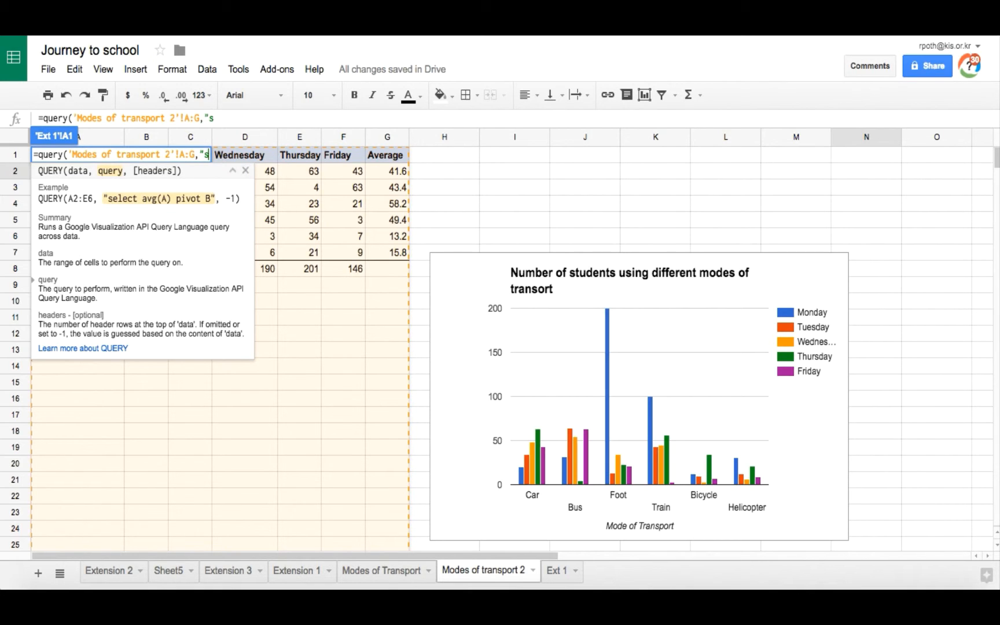
text(elect)
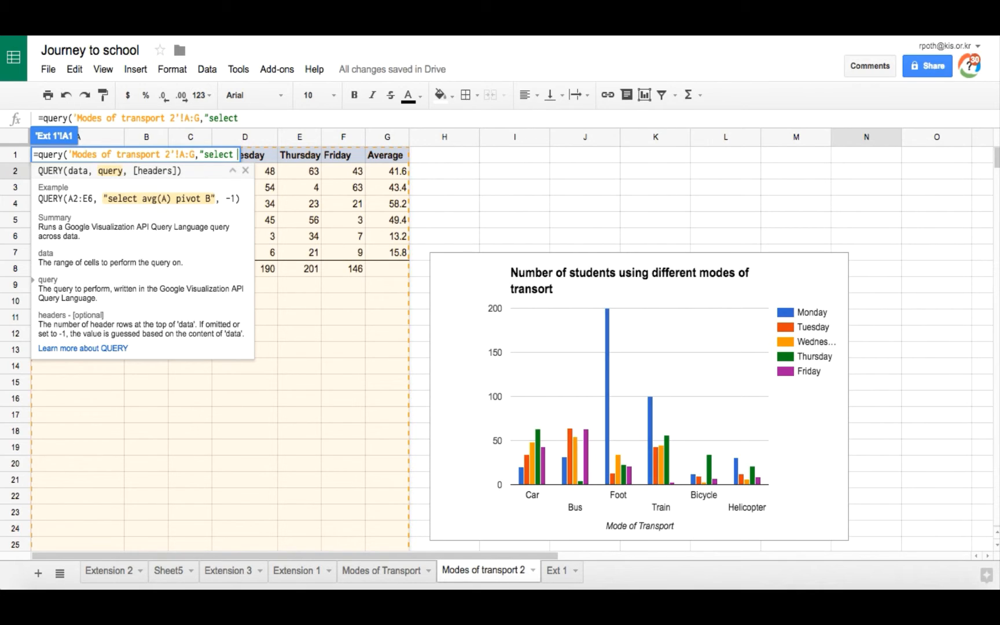
text(A)
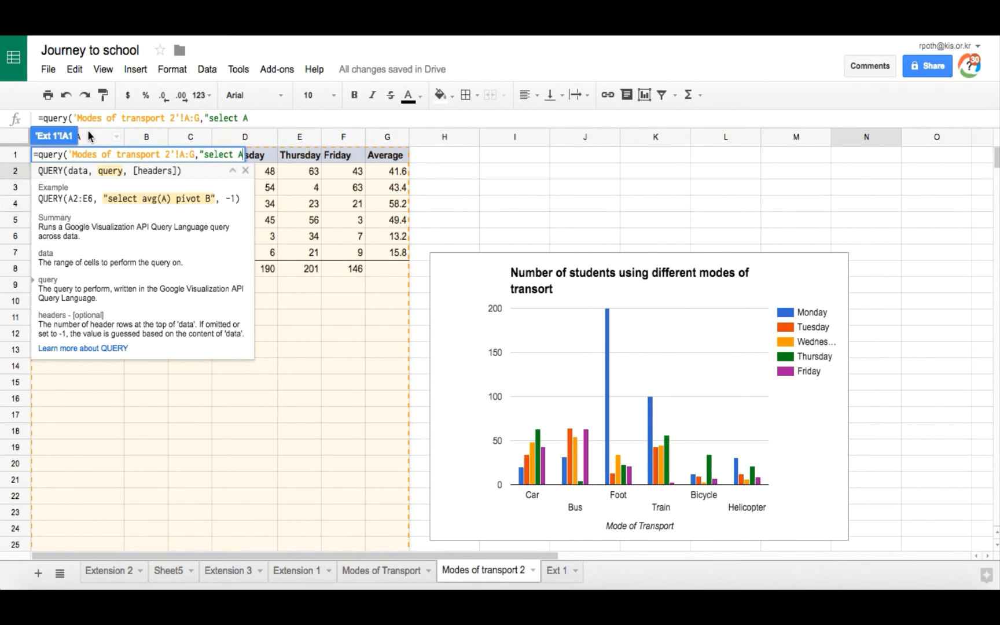
mouse_move(310, 309)
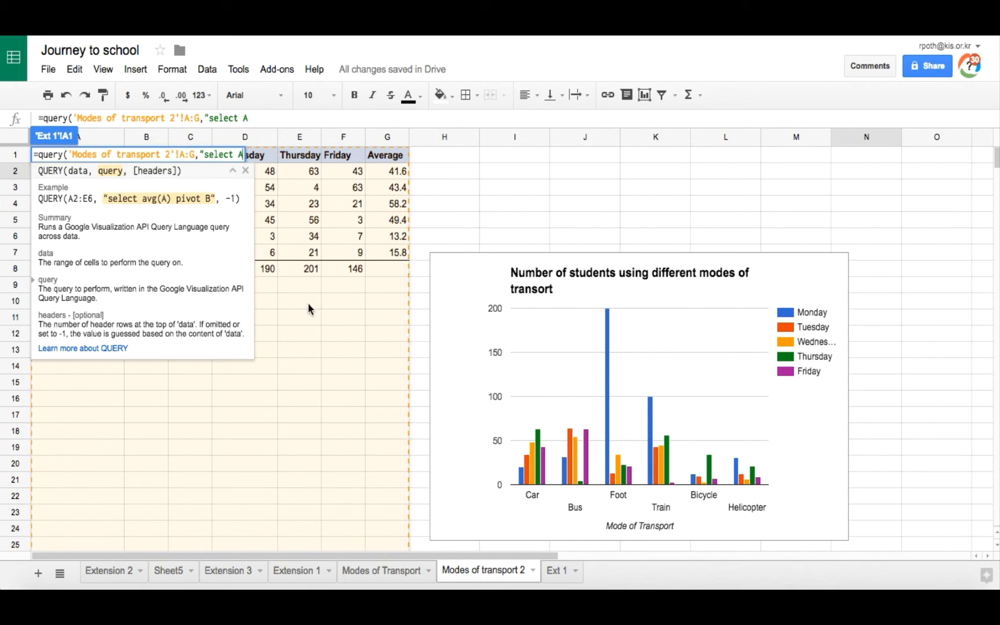
Step: Finish the query text as "select A,B" so only Mode of Transport and Monday are pulled
text(,)
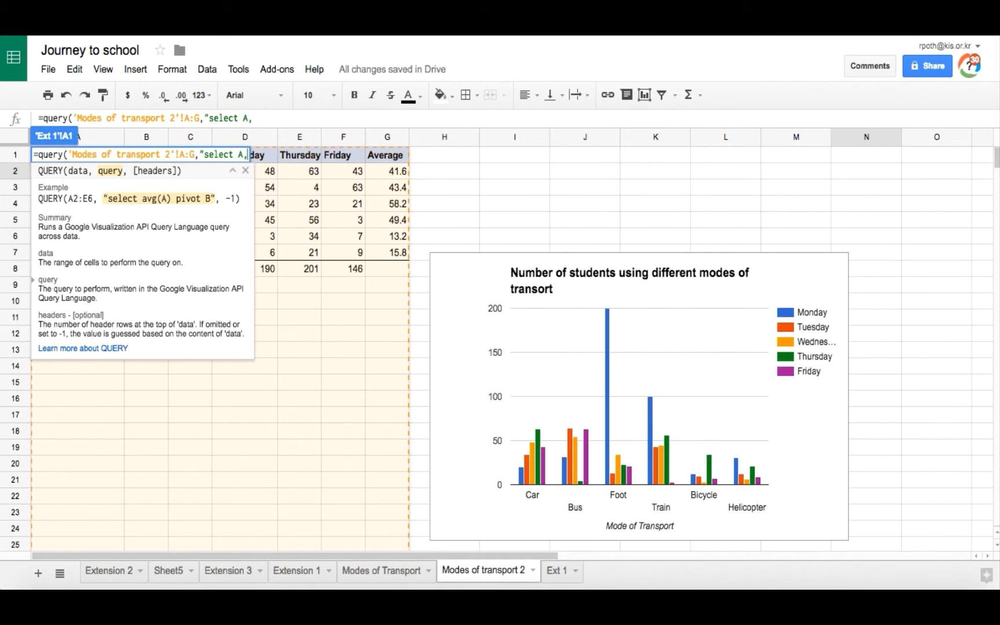
text(B)
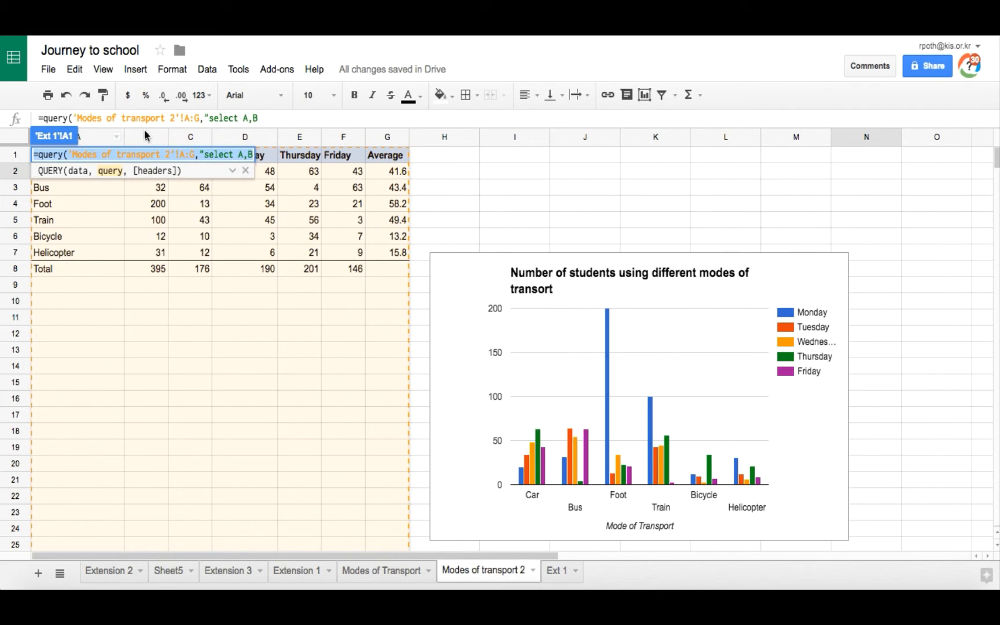
mouse_move(308, 141)
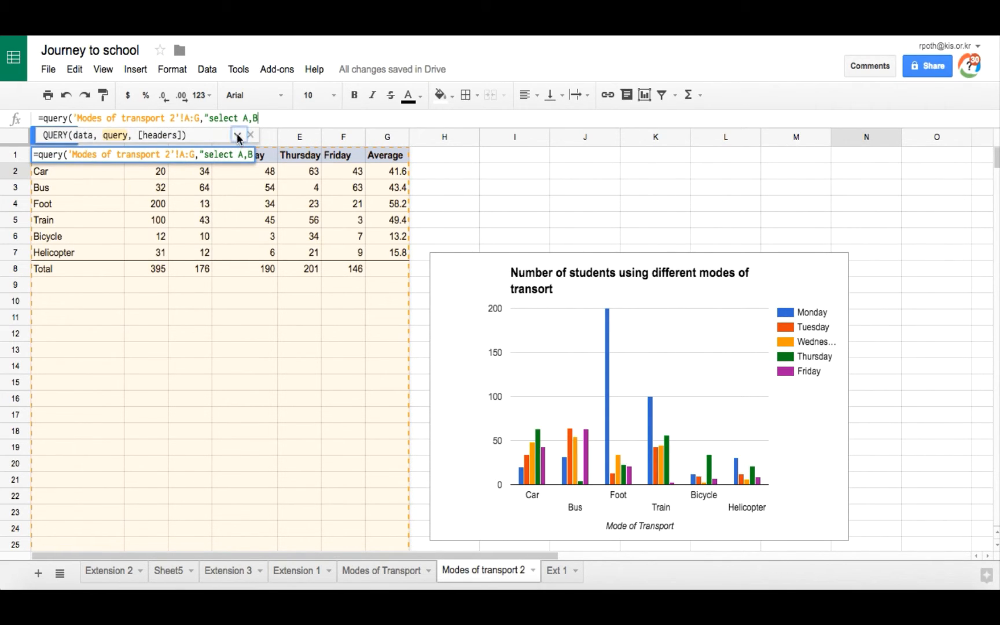
click(238, 135)
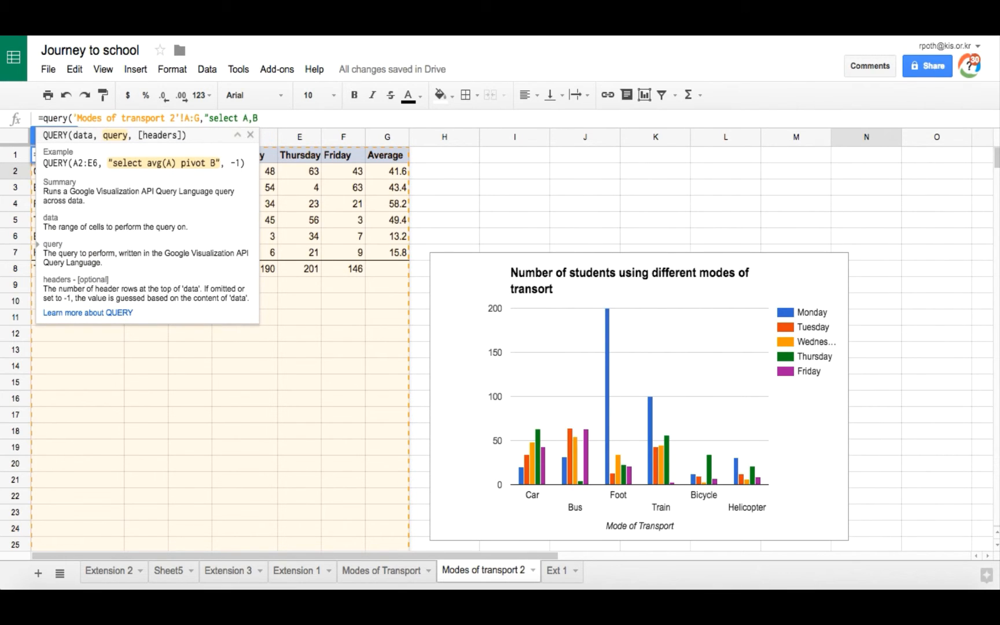
text("))
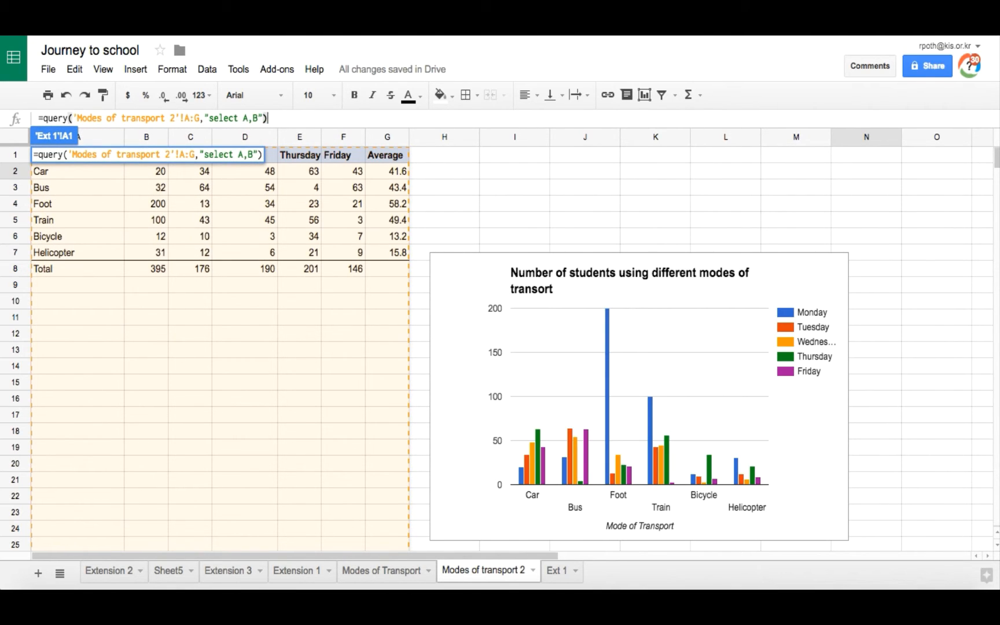
Step: Confirm the formula and make the A1:B1 header bold with text wrapped onto two lines
click(555, 571)
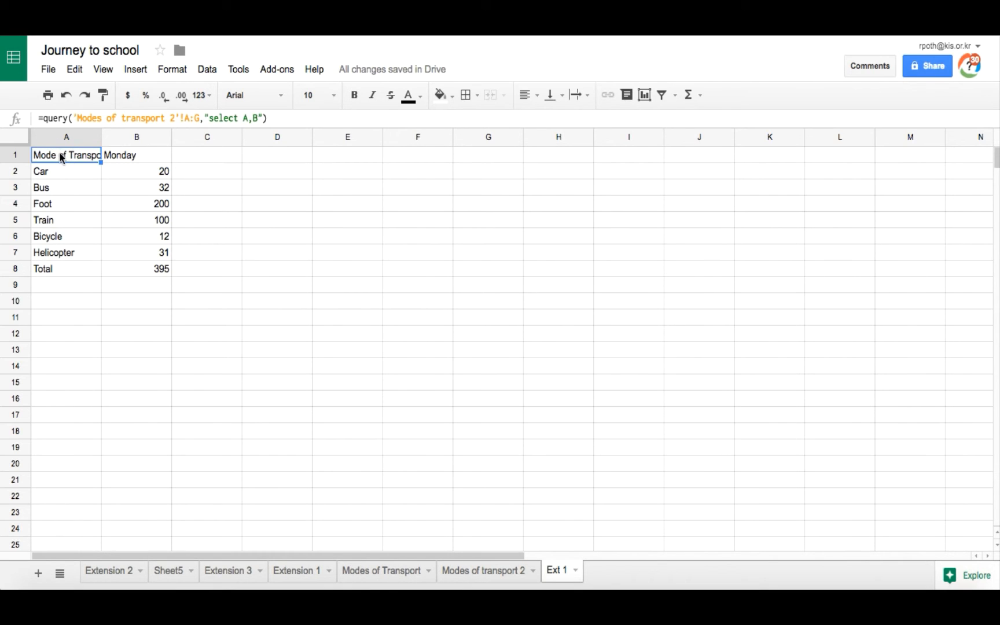
click(354, 95)
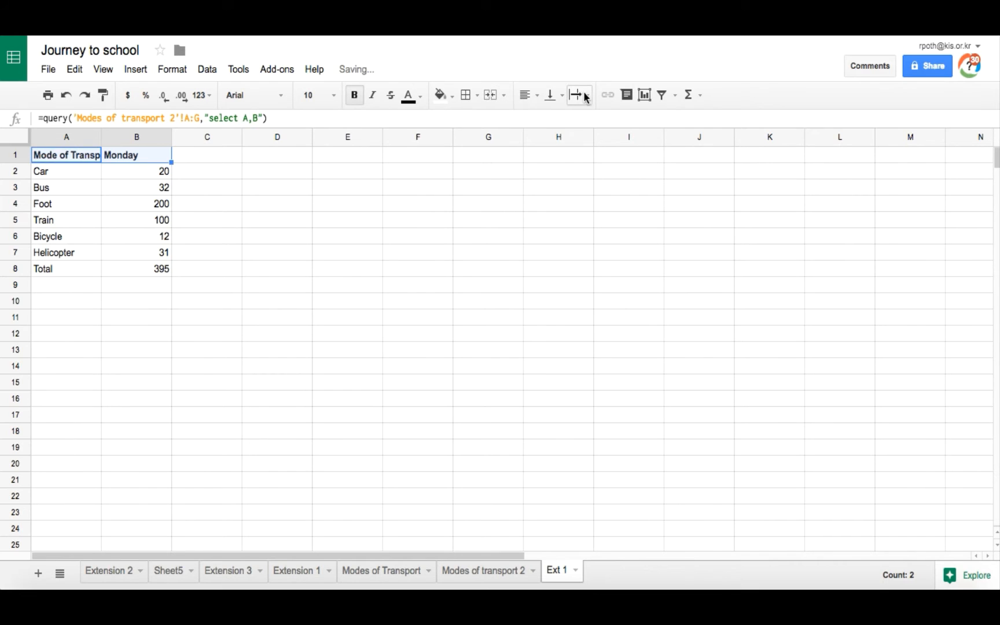
click(576, 95)
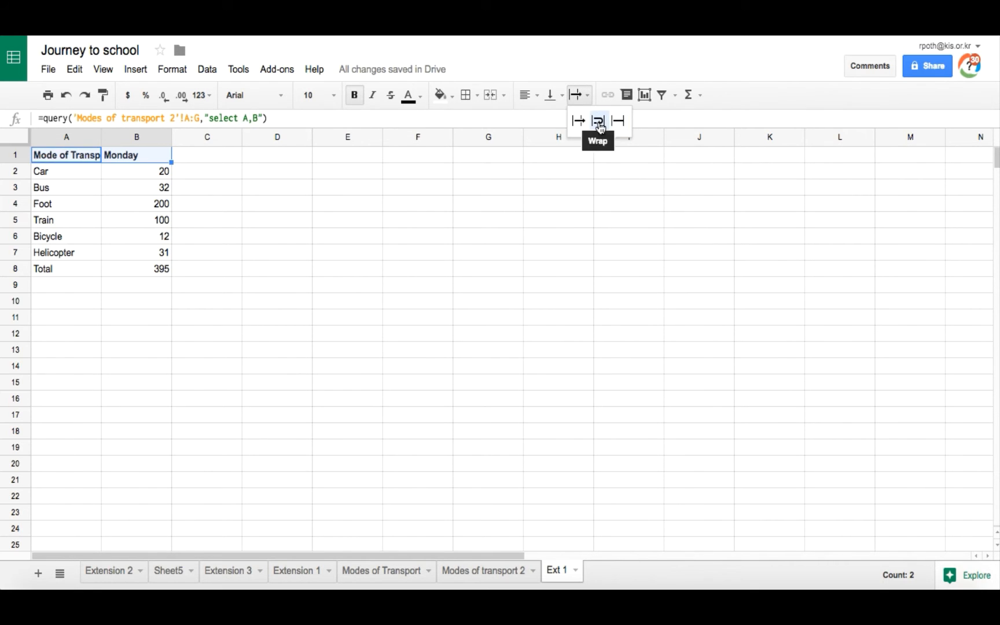
click(597, 120)
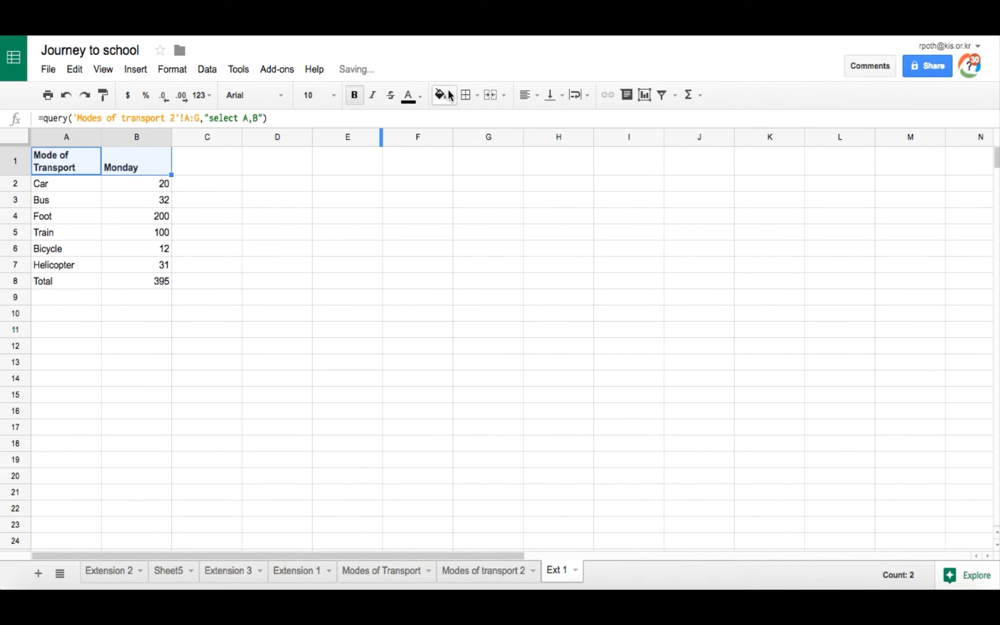
click(439, 95)
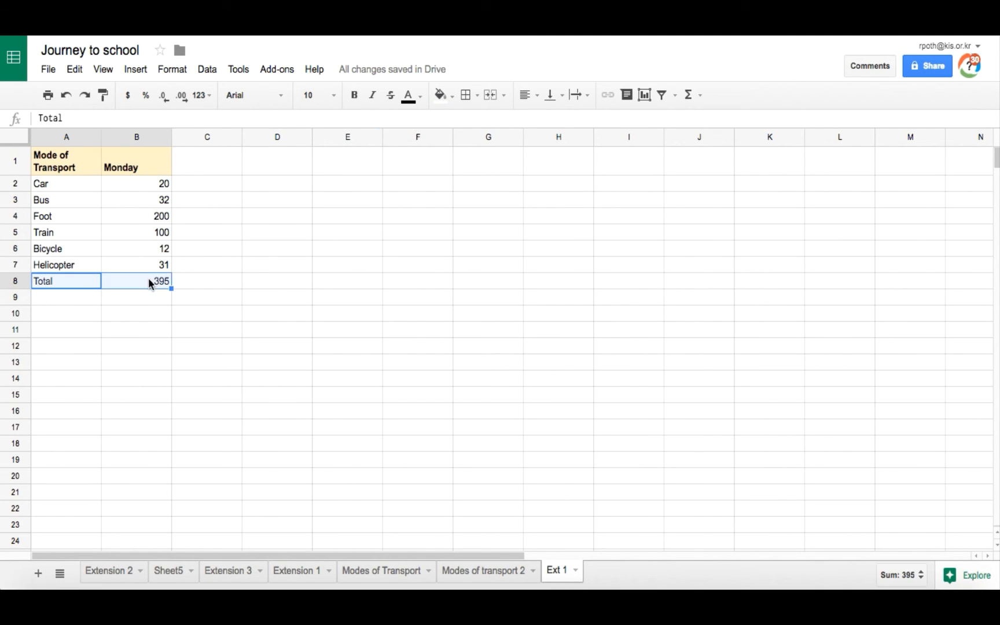
Step: Make the Total row A8:B8 bold and bring up its border options
click(354, 95)
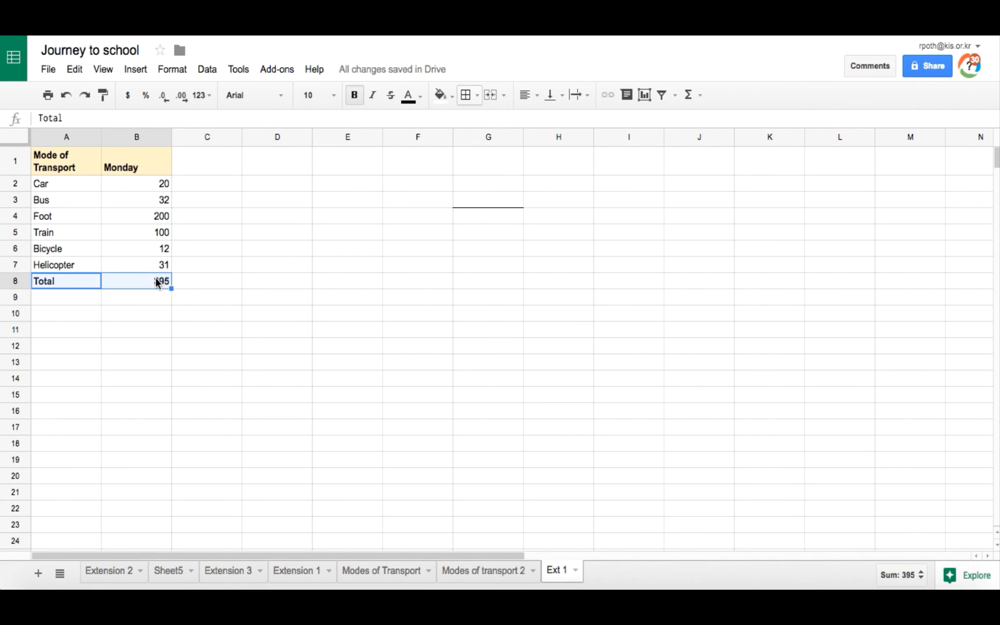
click(465, 95)
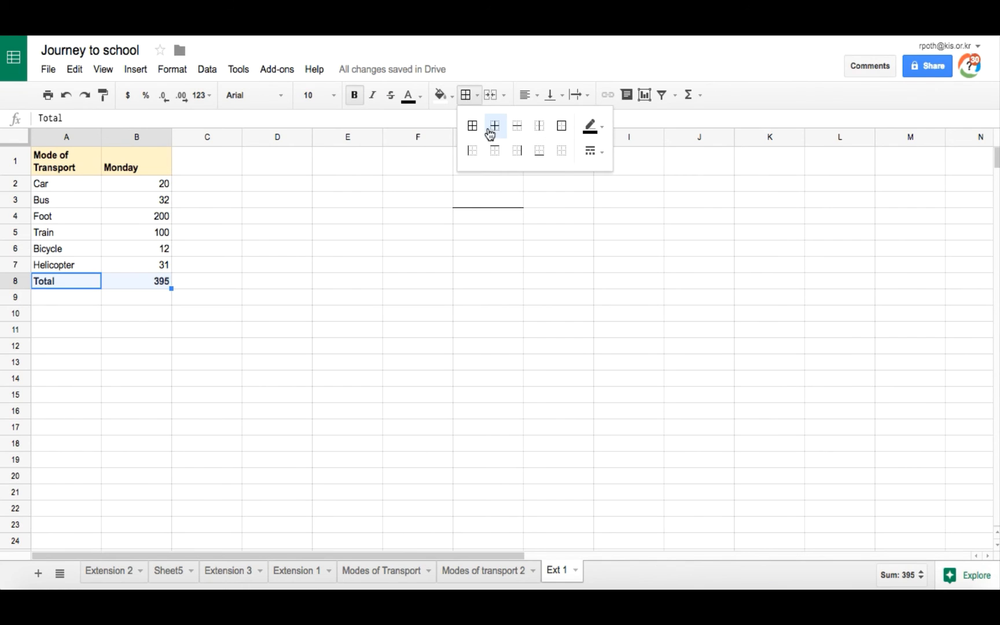